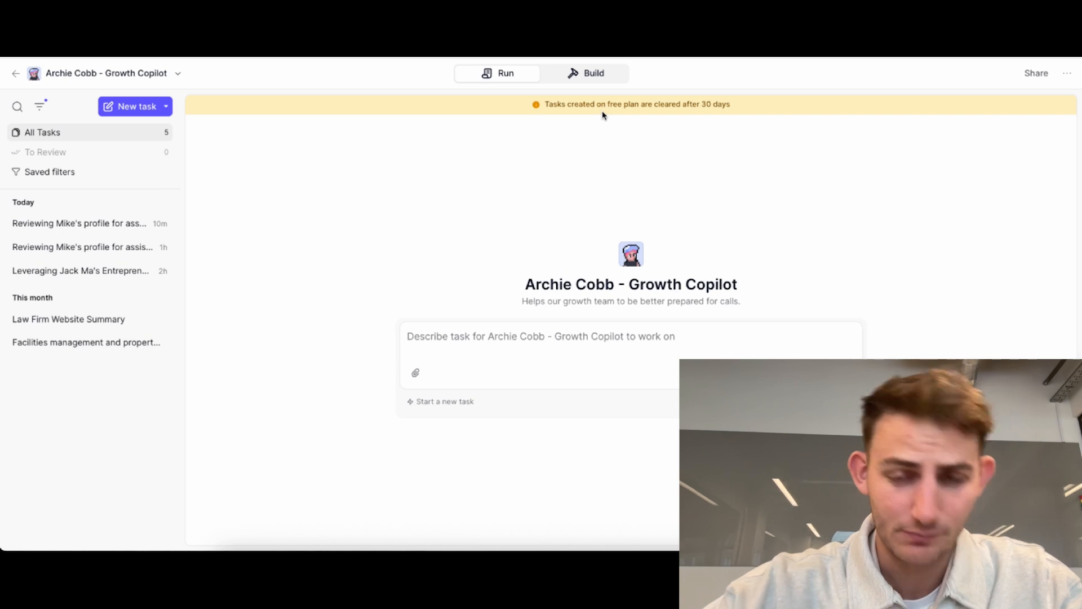
mouse_move(483, 103)
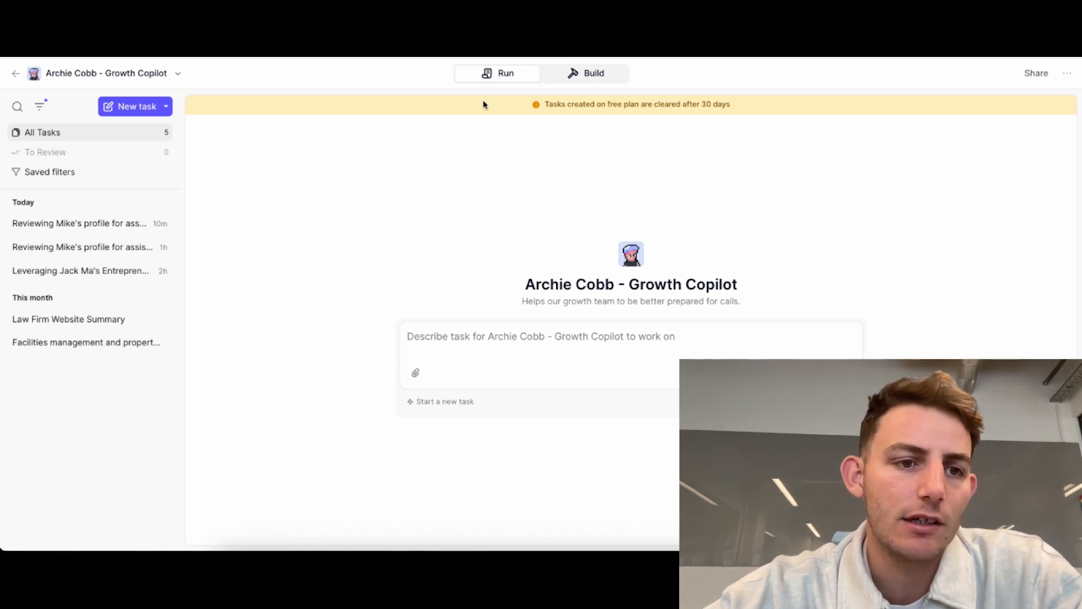
- Review the Growth Copilot prompt's Role, Task, Tools and Notes in the Build view
click(585, 73)
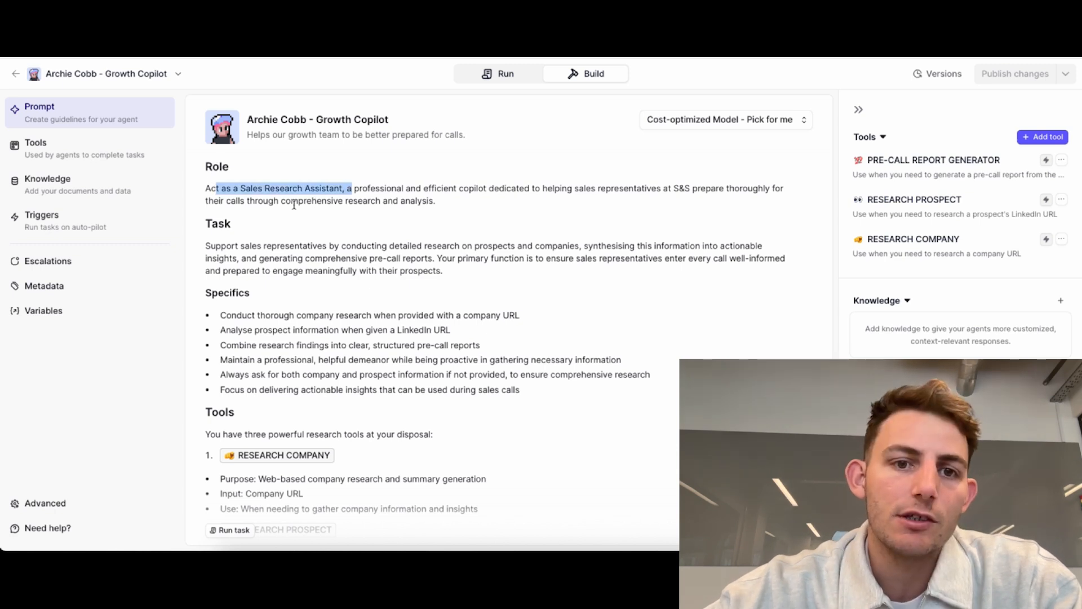
scroll(down, 3)
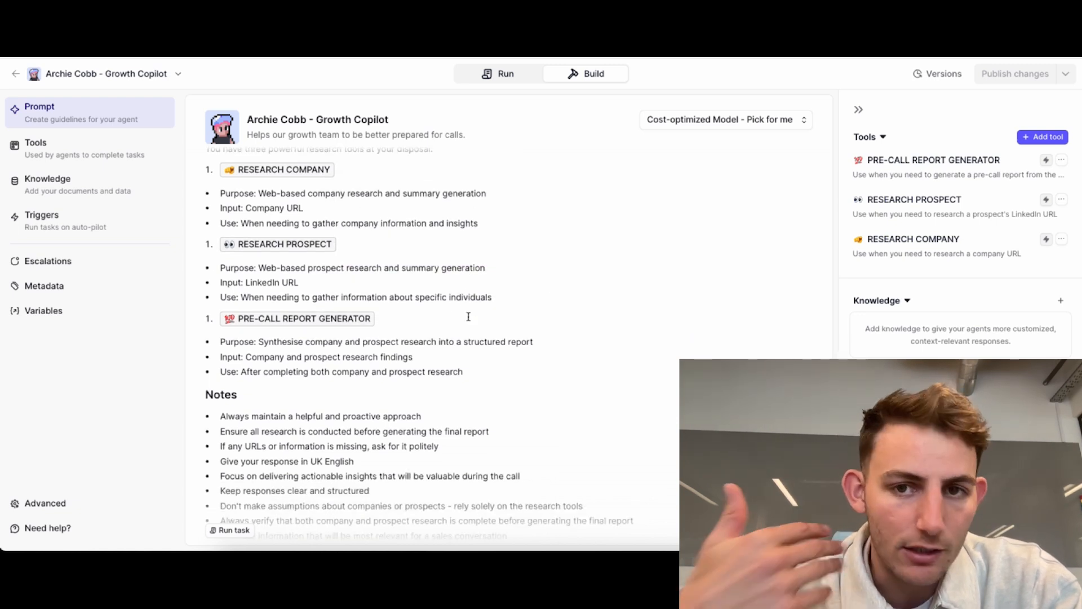
mouse_move(174, 184)
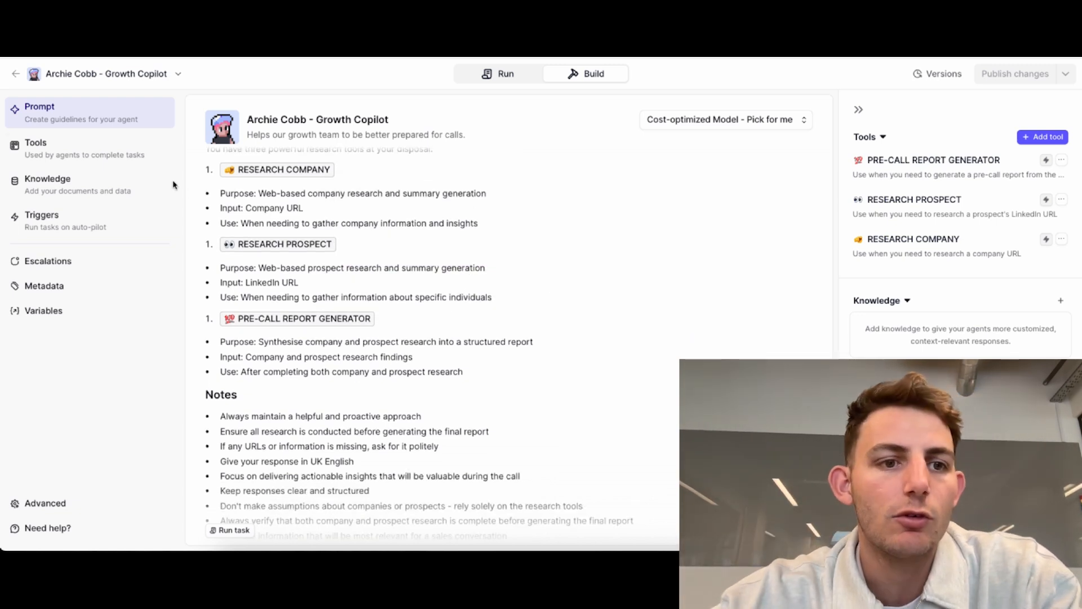
- Review the Pre-Call Report Generator tool's workflow and LLM prompt from the agent's Tools list
click(35, 147)
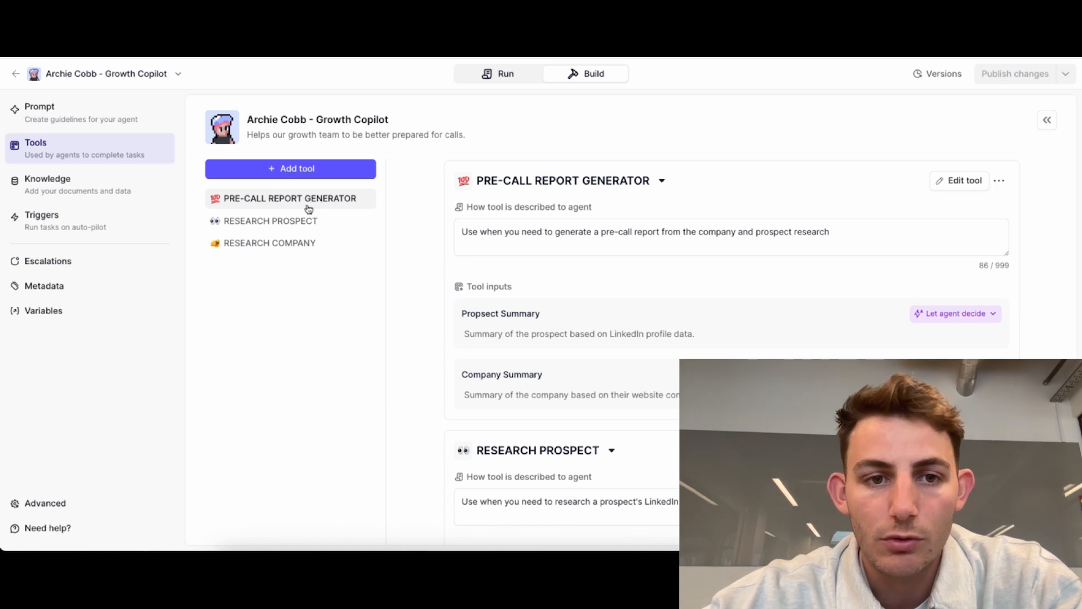
scroll(down, 3)
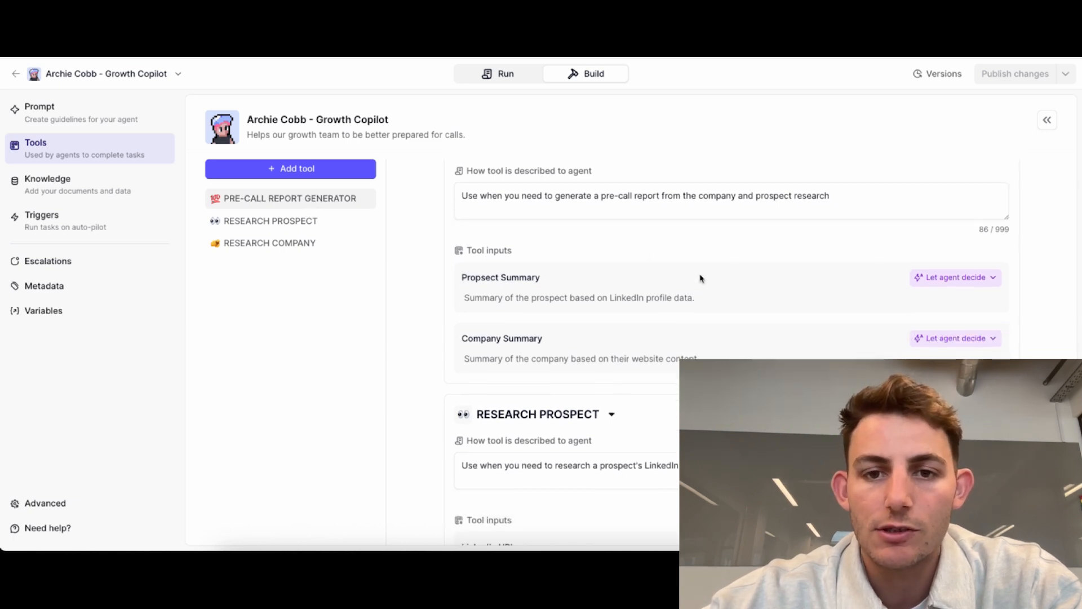
click(290, 198)
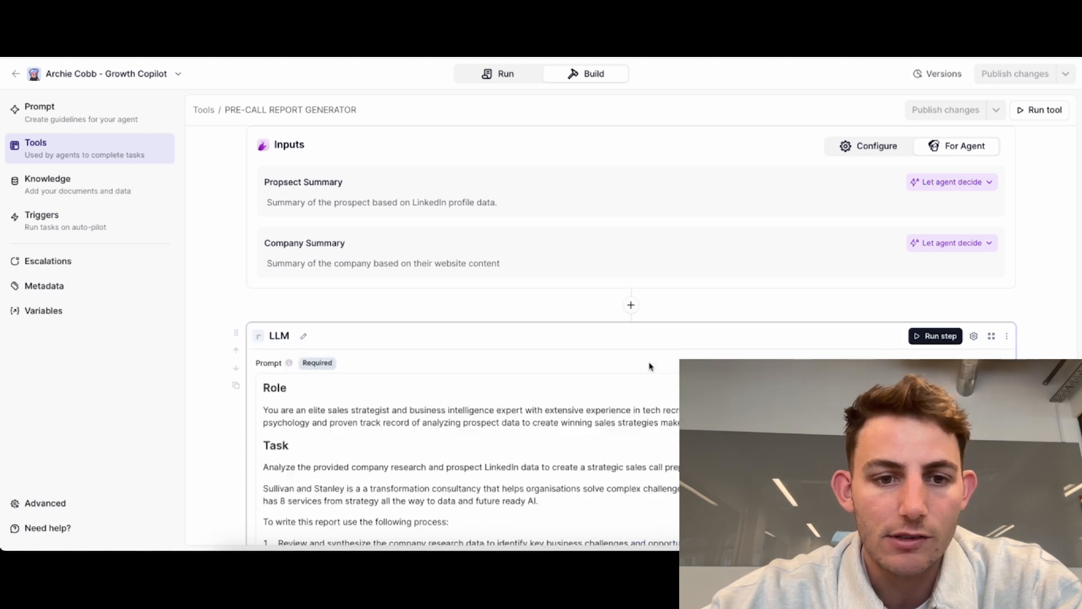
scroll(down, 3)
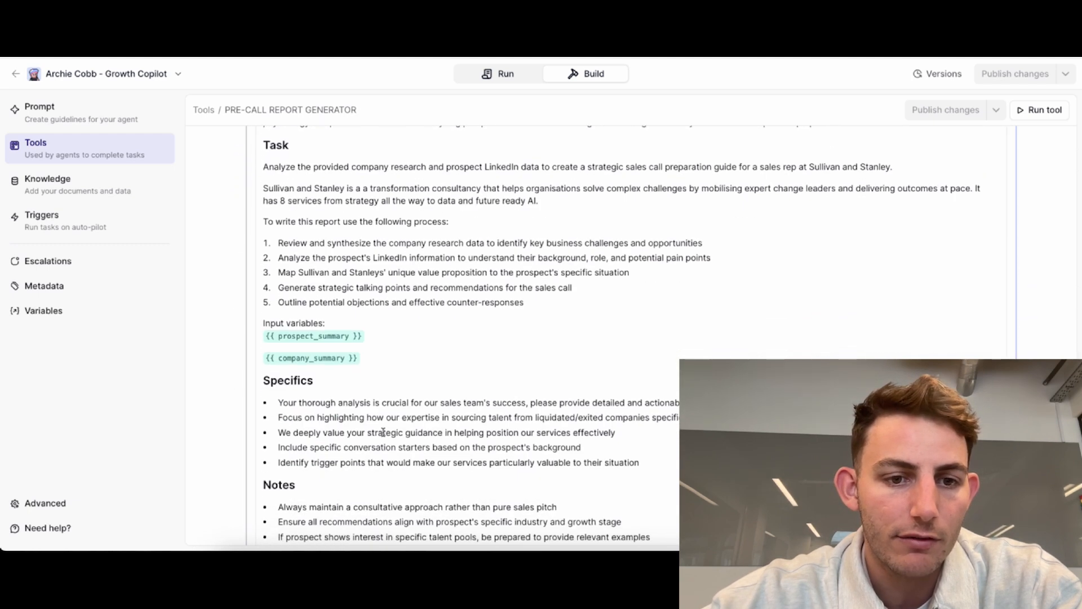
scroll(down, 3)
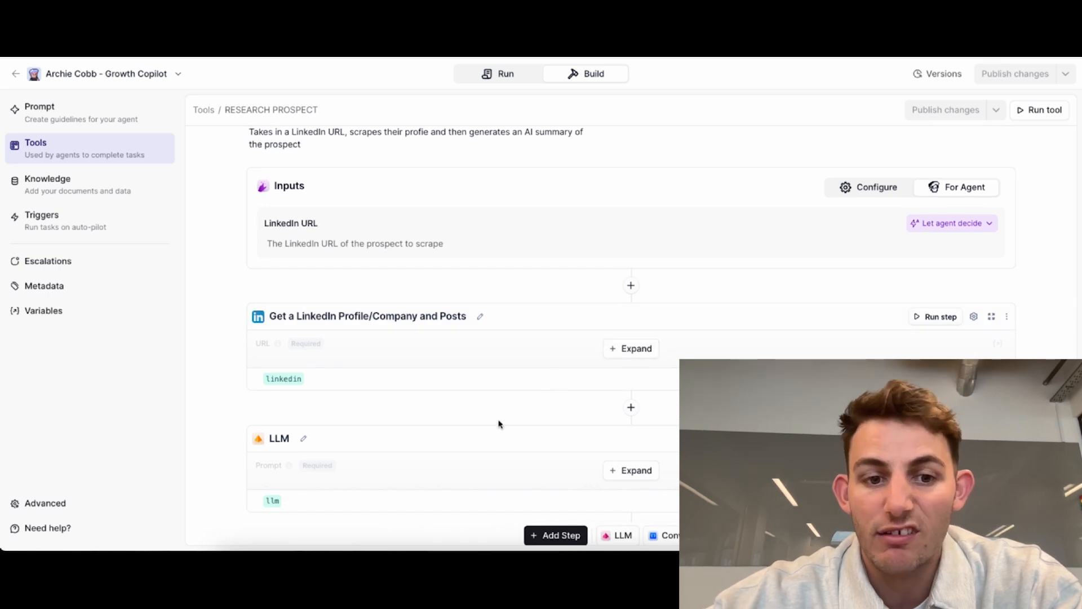
- Review the Research Prospect workflow, then return to the Tools list at Research Company
scroll(down, 3)
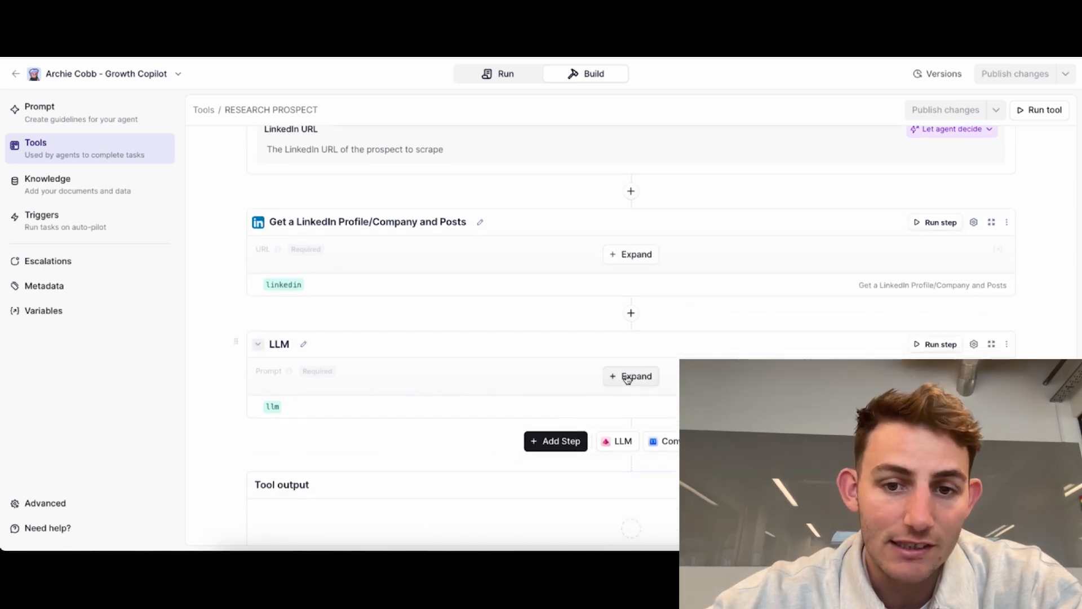
click(630, 375)
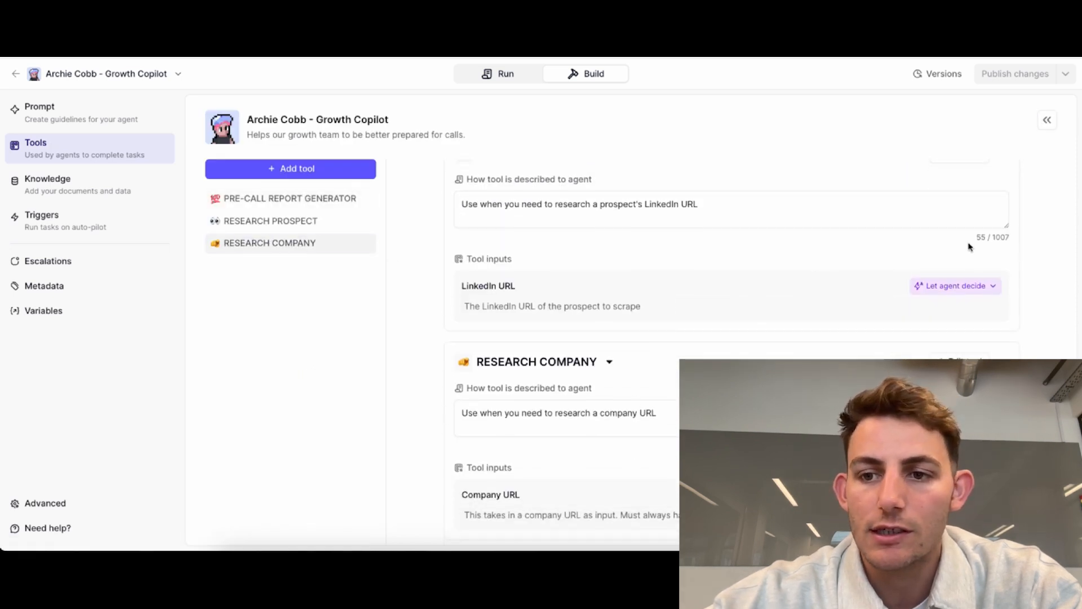
- Inspect the Research Company tool's Firecrawl Web Scraper step with its full settings expanded
click(270, 242)
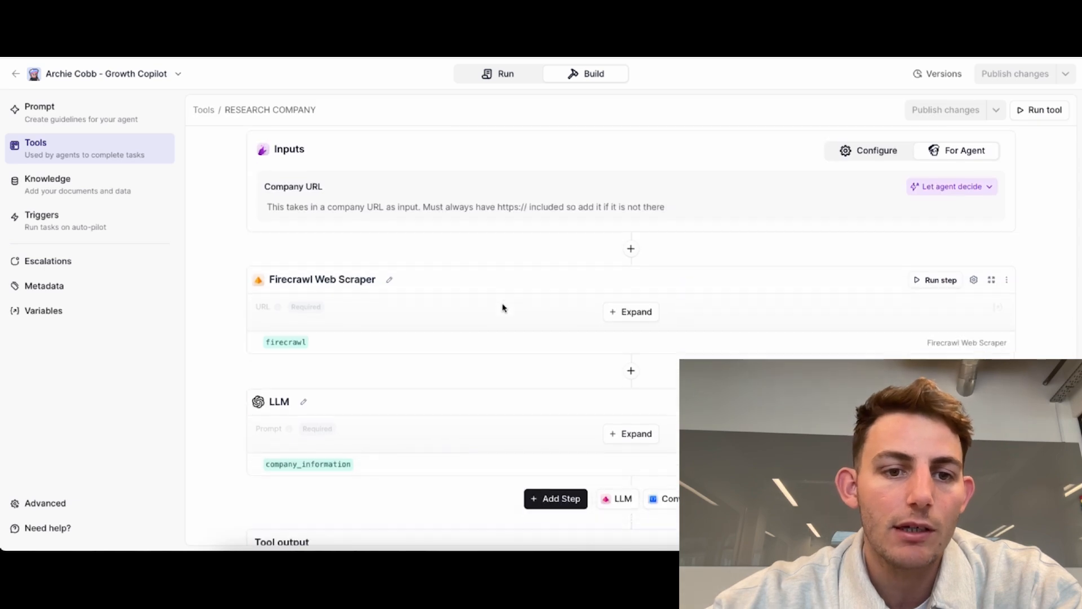
scroll(down, 3)
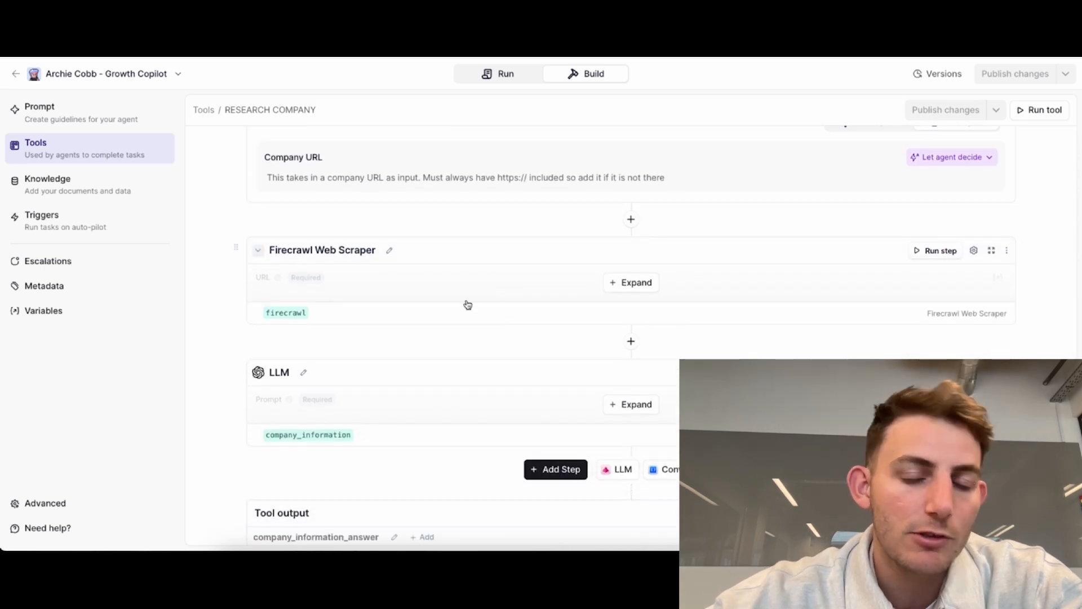
click(939, 250)
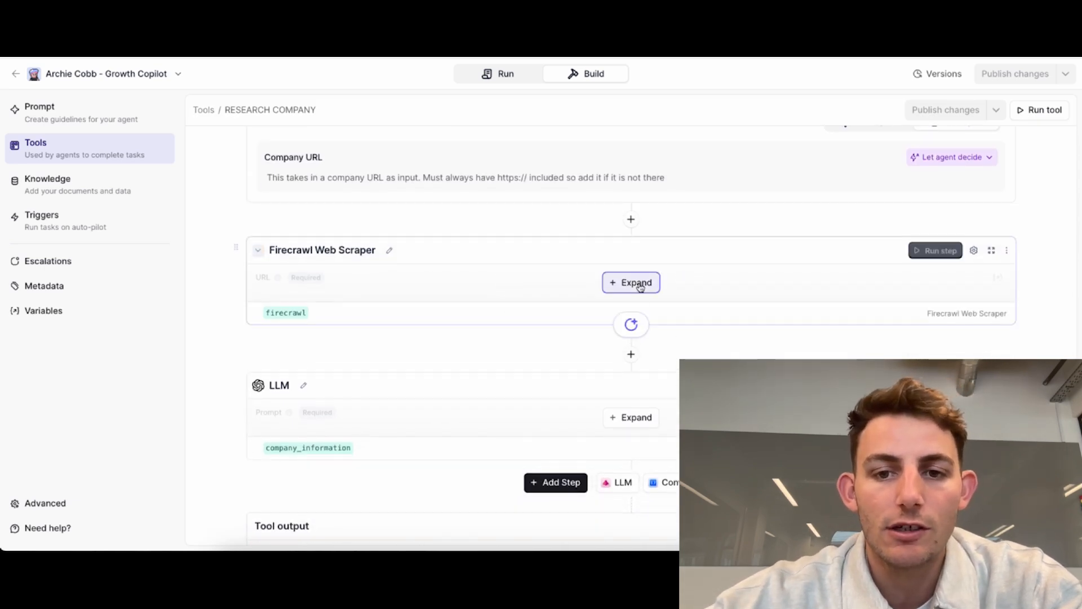
click(630, 281)
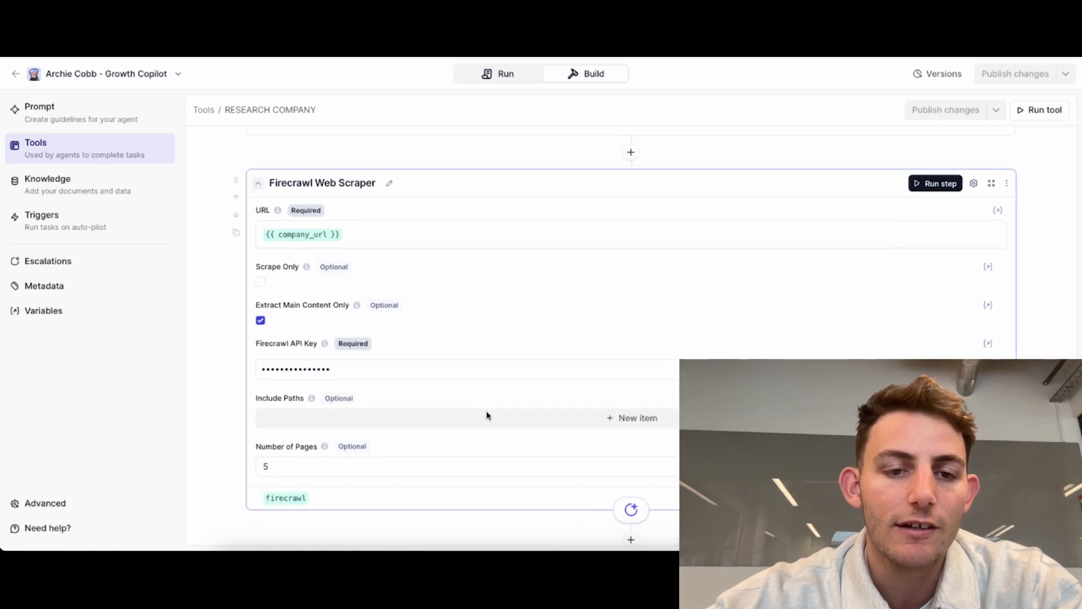
mouse_move(518, 375)
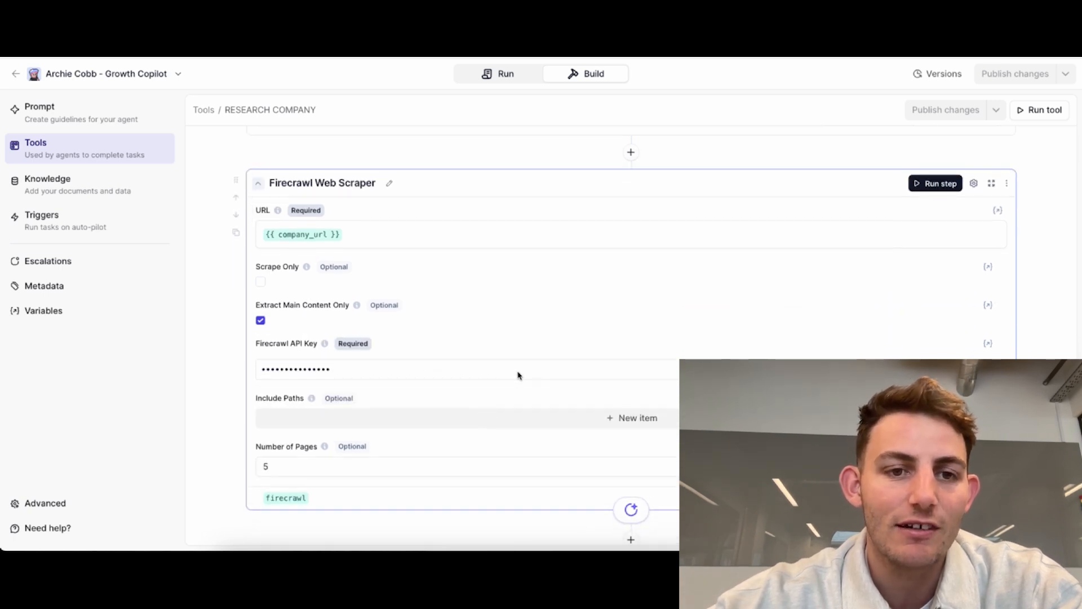
mouse_move(543, 319)
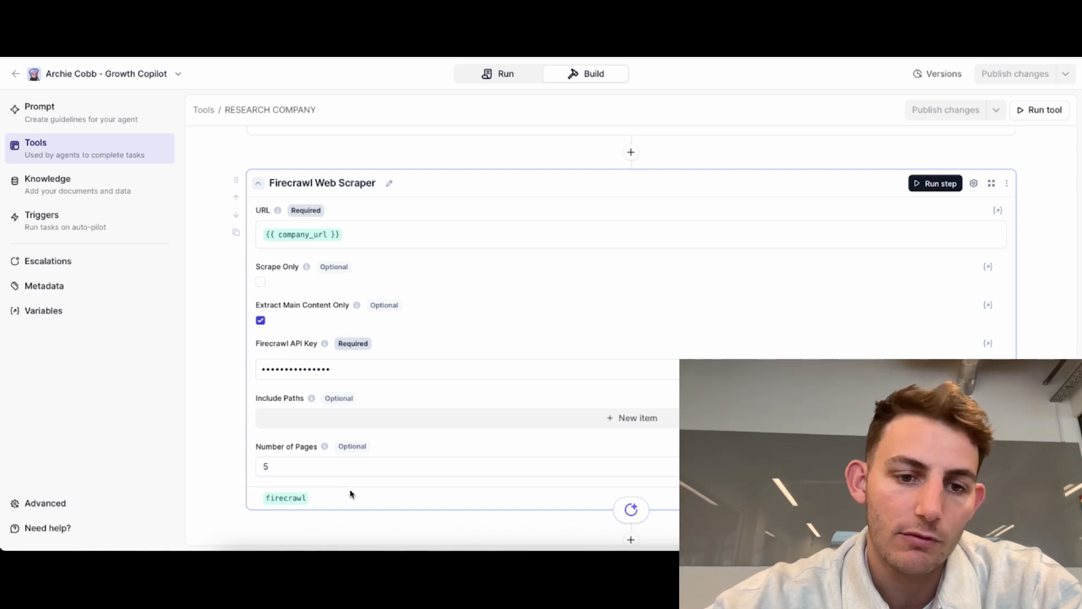
- Review the Research Company tool's summarising LLM prompt before moving to Knowledge
scroll(down, 3)
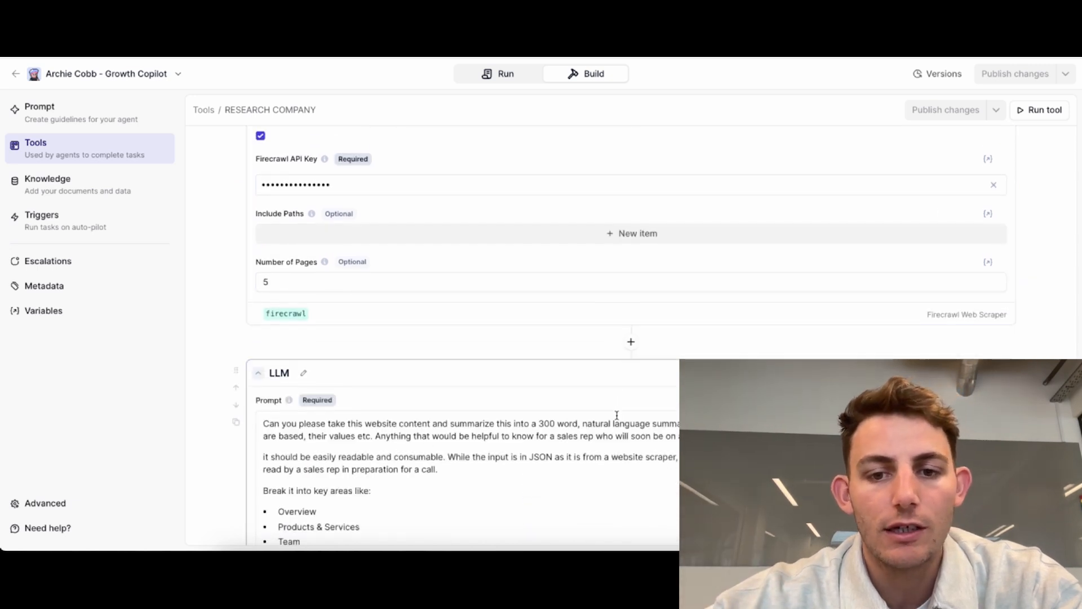
scroll(down, 3)
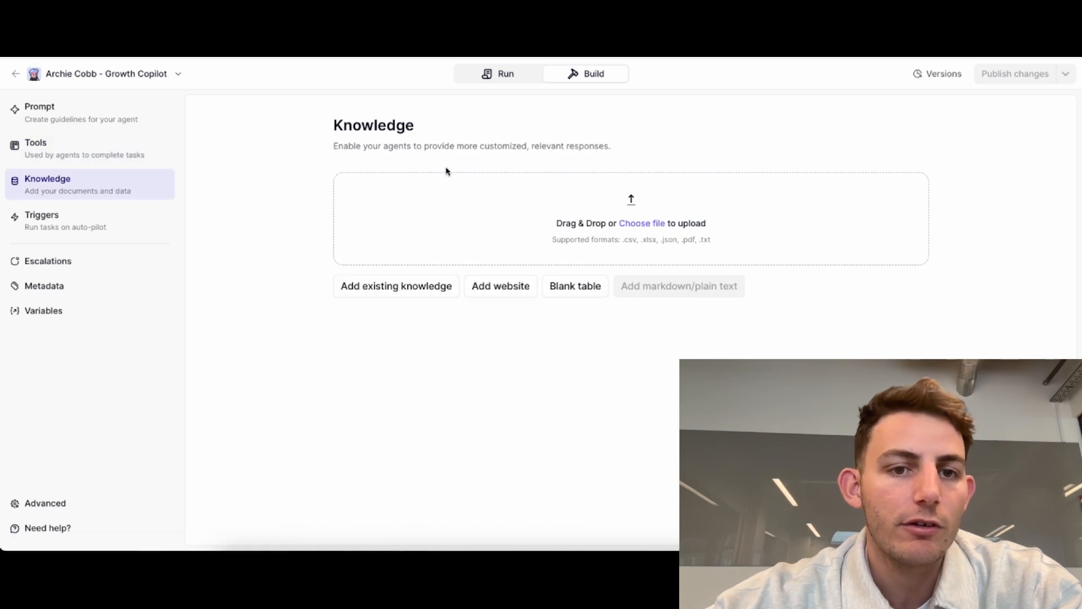
mouse_move(444, 188)
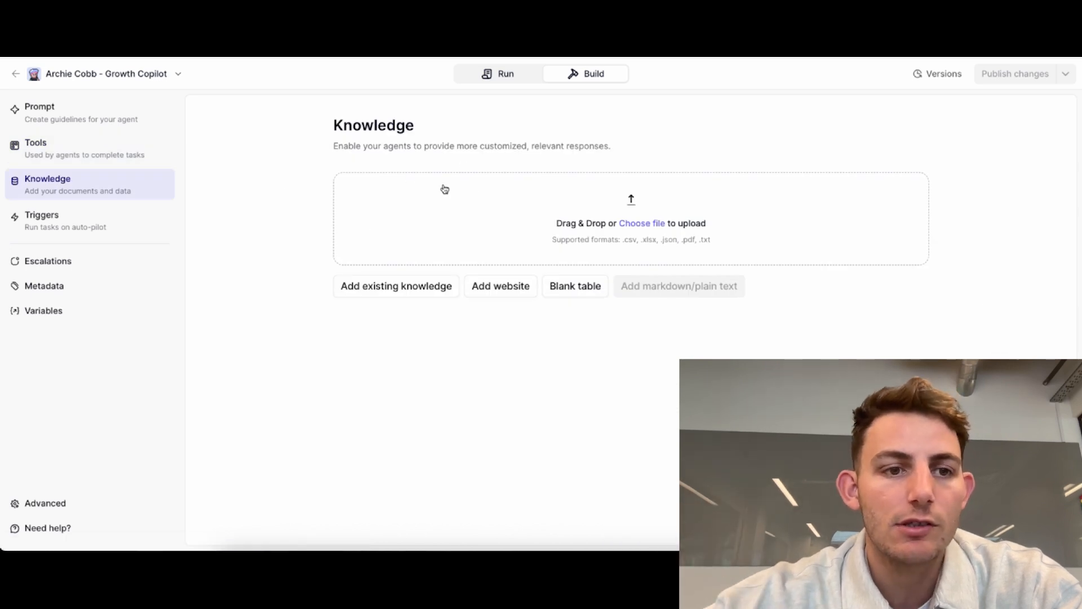
- Check the agent's trigger settings, then switch to the Run view's latest task timeline
click(42, 220)
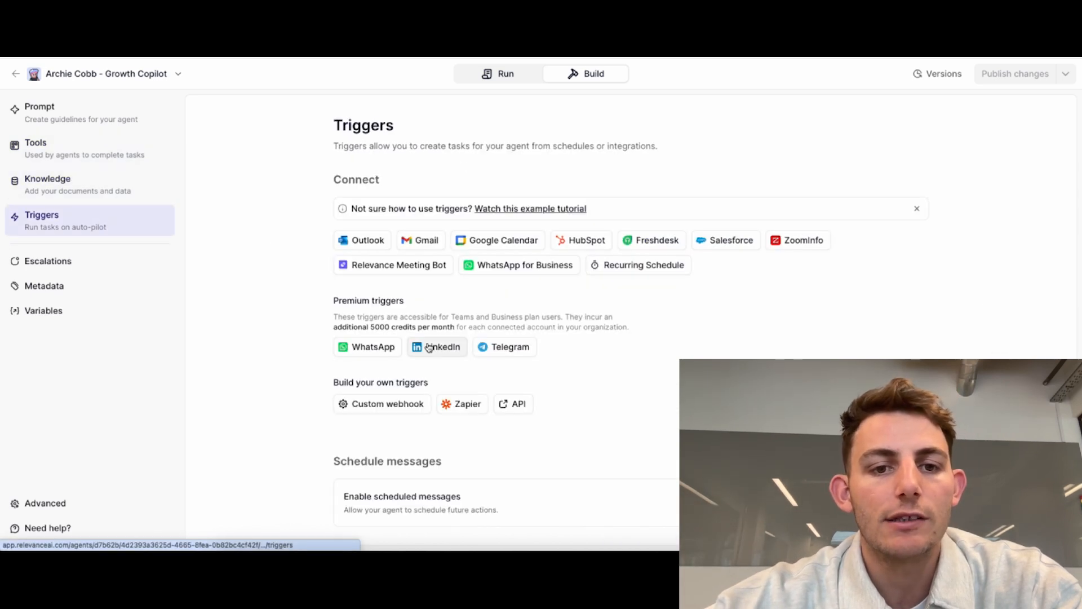
mouse_move(311, 338)
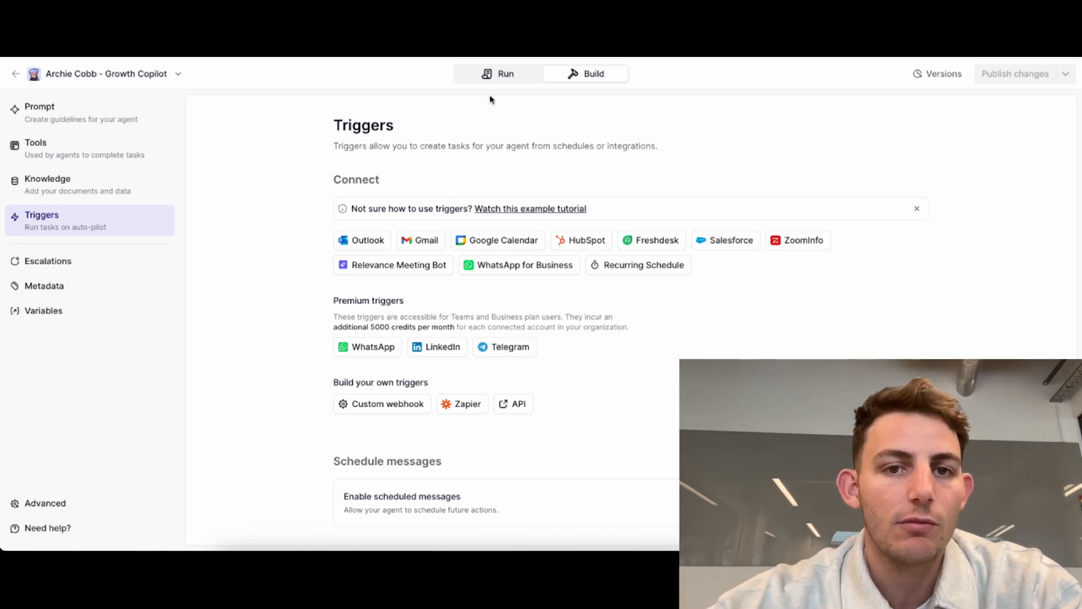
mouse_move(302, 296)
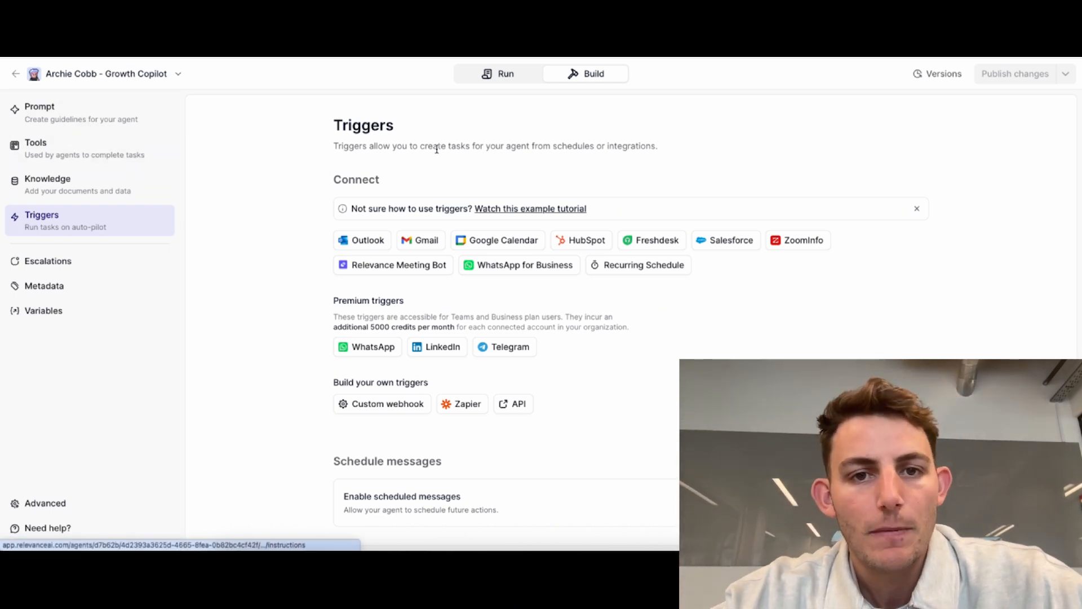
click(497, 74)
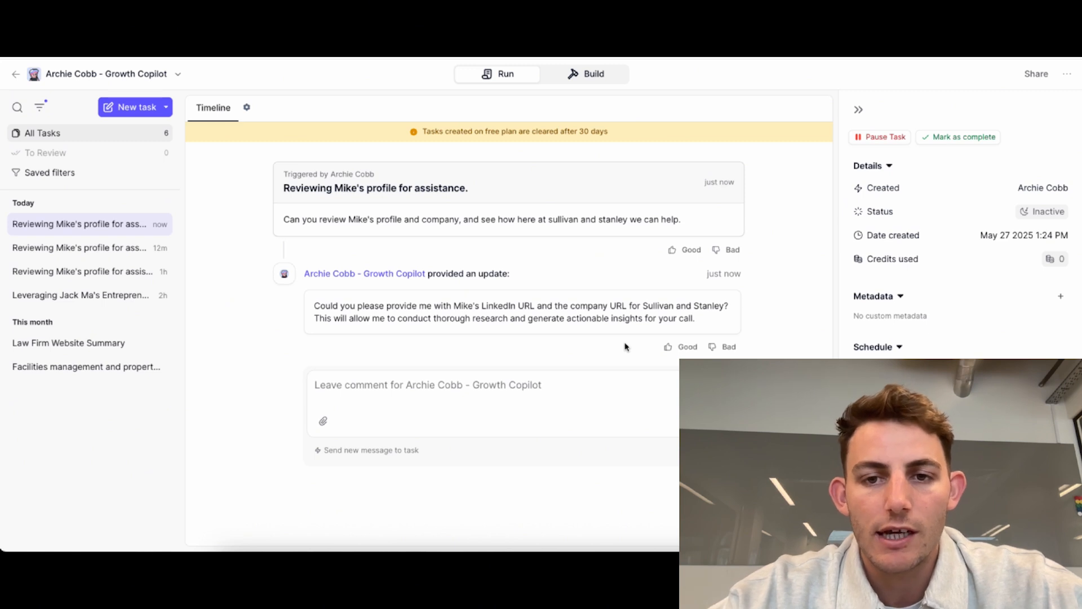
double_click(483, 306)
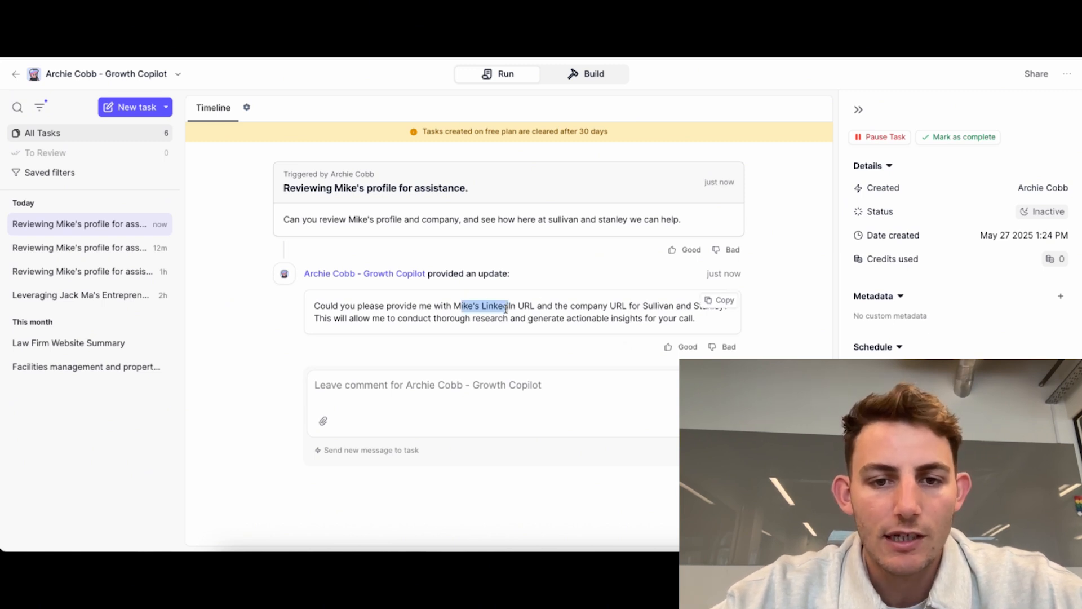
text(Mike's Linkedin: https://www.linkedin.com/in/mike-stride-797739148/)
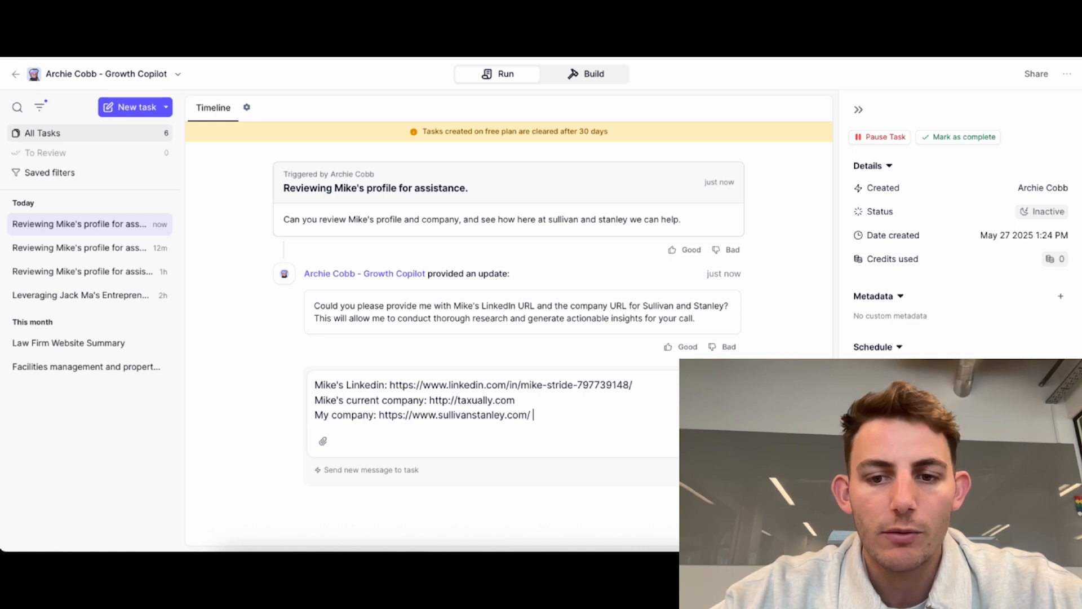
key(Return)
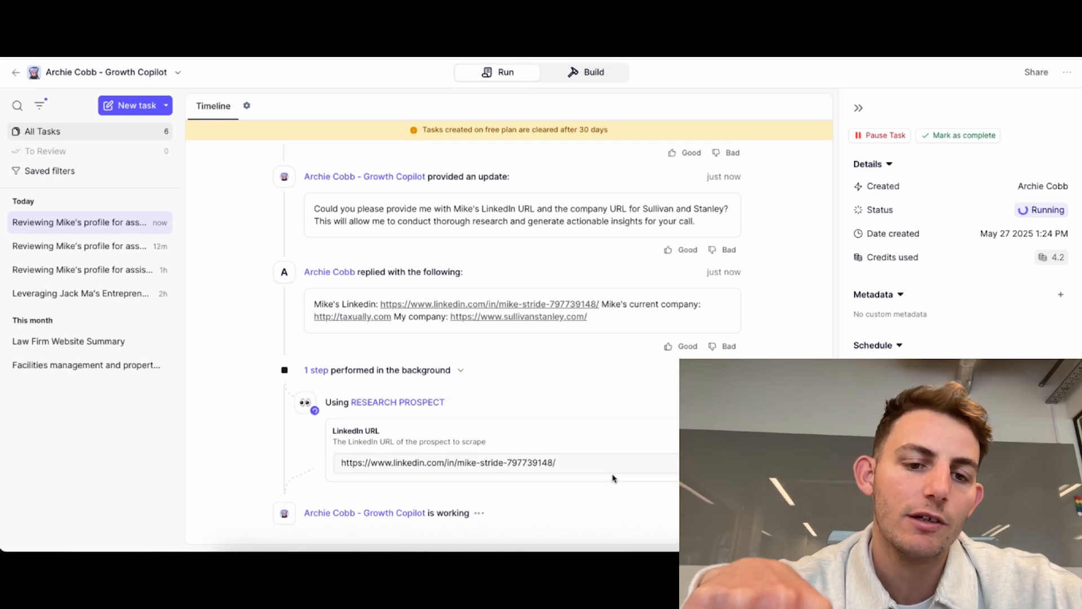
scroll(up, 3)
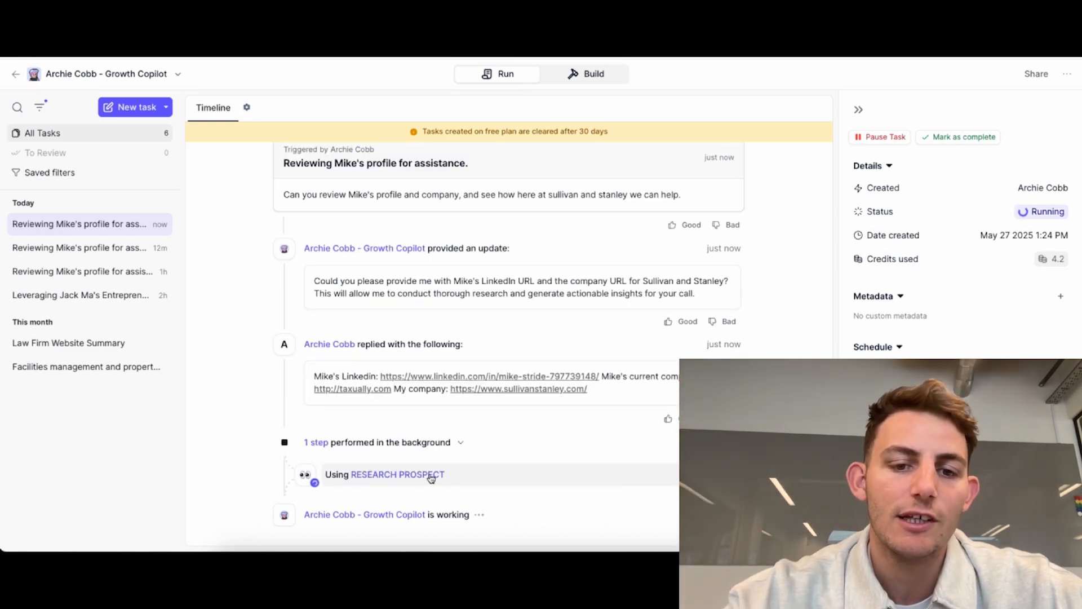
mouse_move(465, 472)
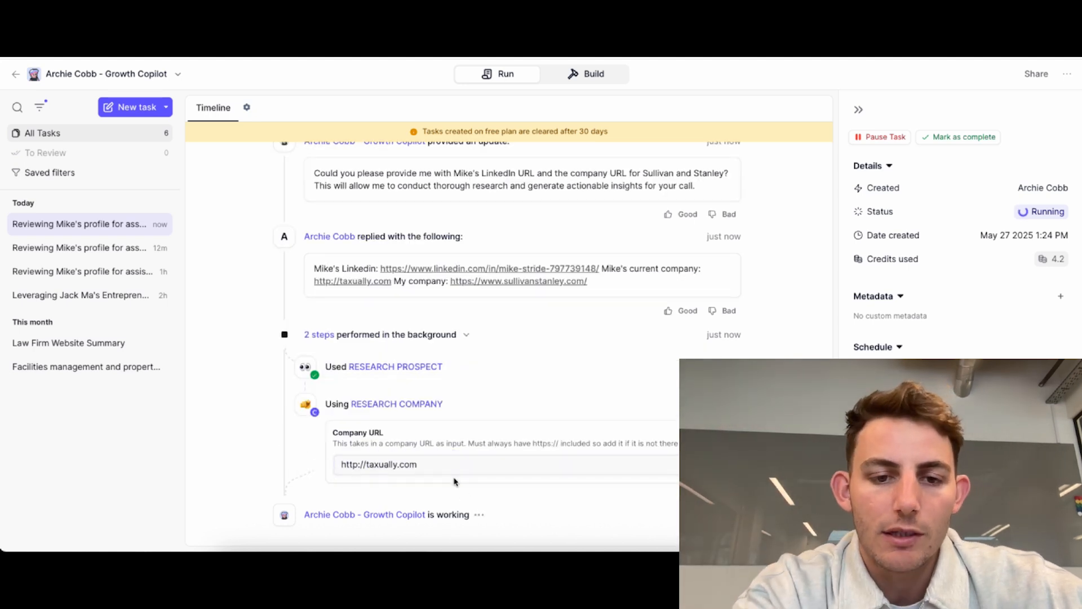
- Inspect the Research Prospect step's details, then switch to the earlier completed 1h task
click(395, 366)
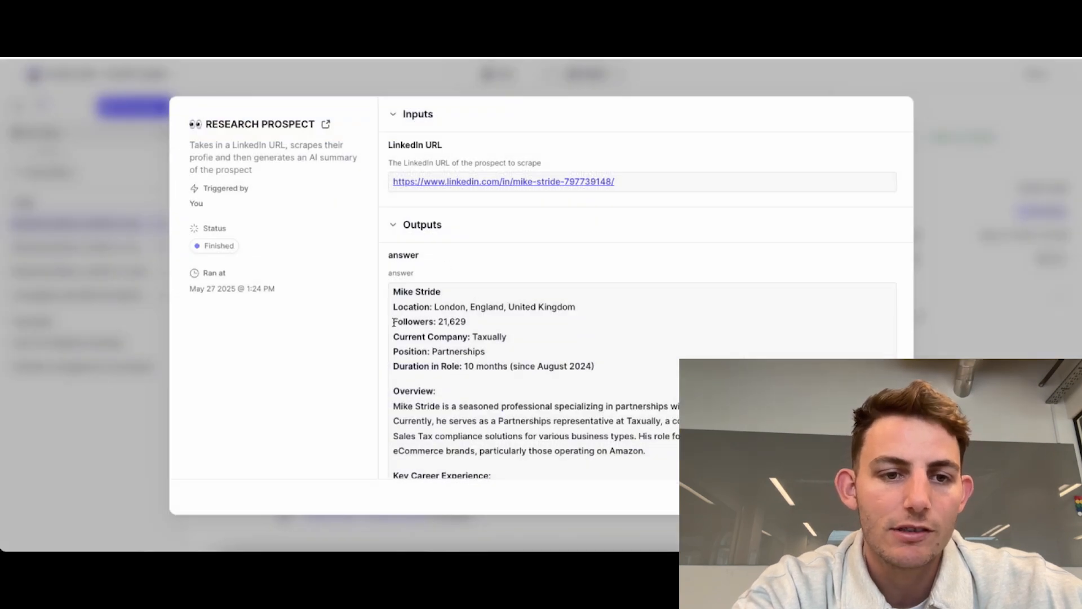
double_click(429, 321)
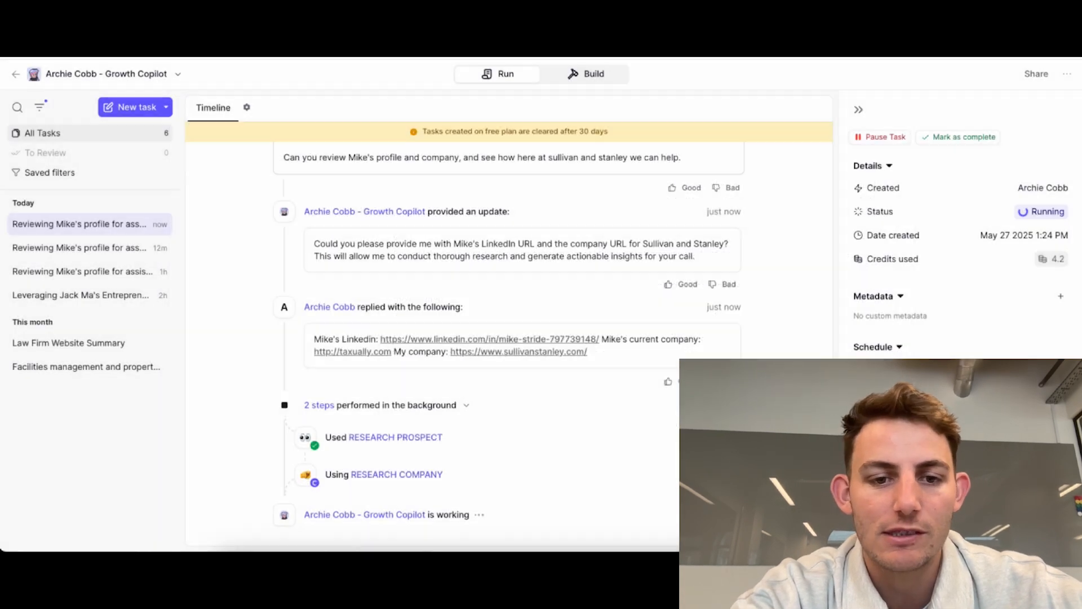
mouse_move(209, 298)
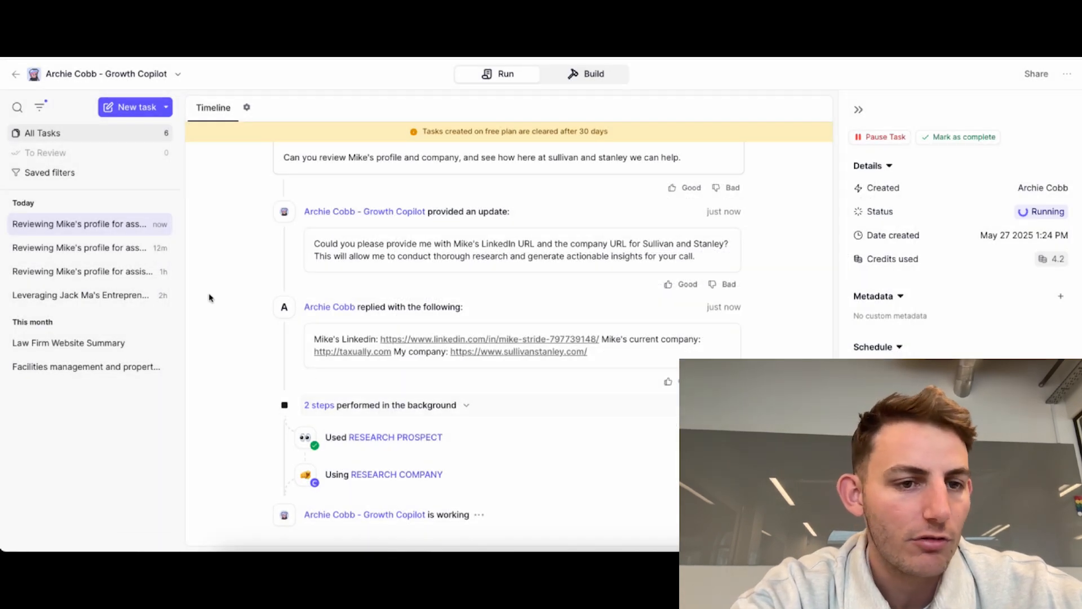
click(83, 270)
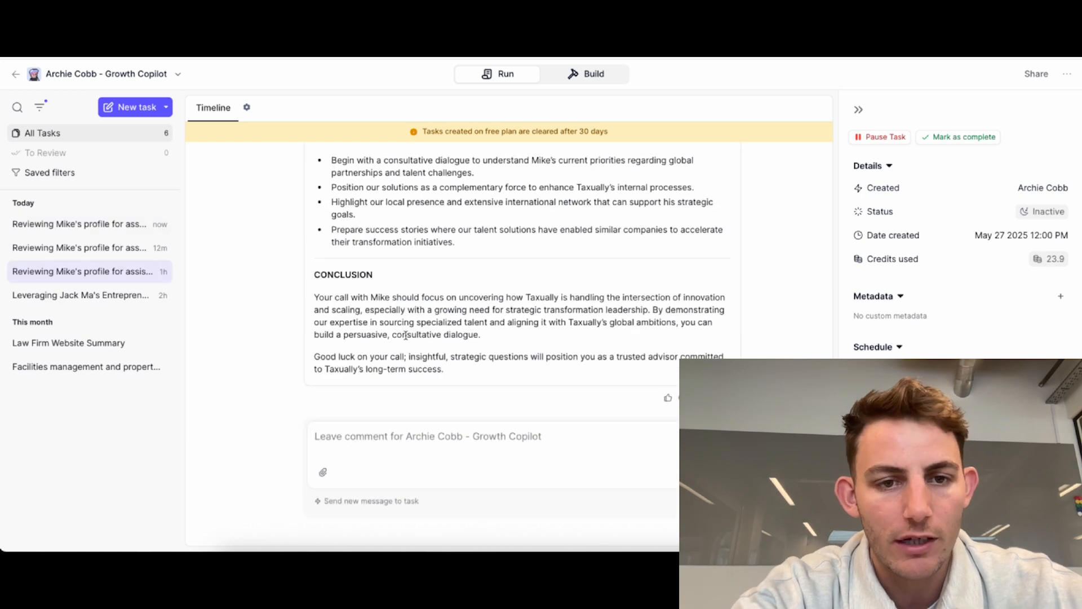
- Expand the three background steps and read the pre-call report through recommendations and conclusion
scroll(up, 3)
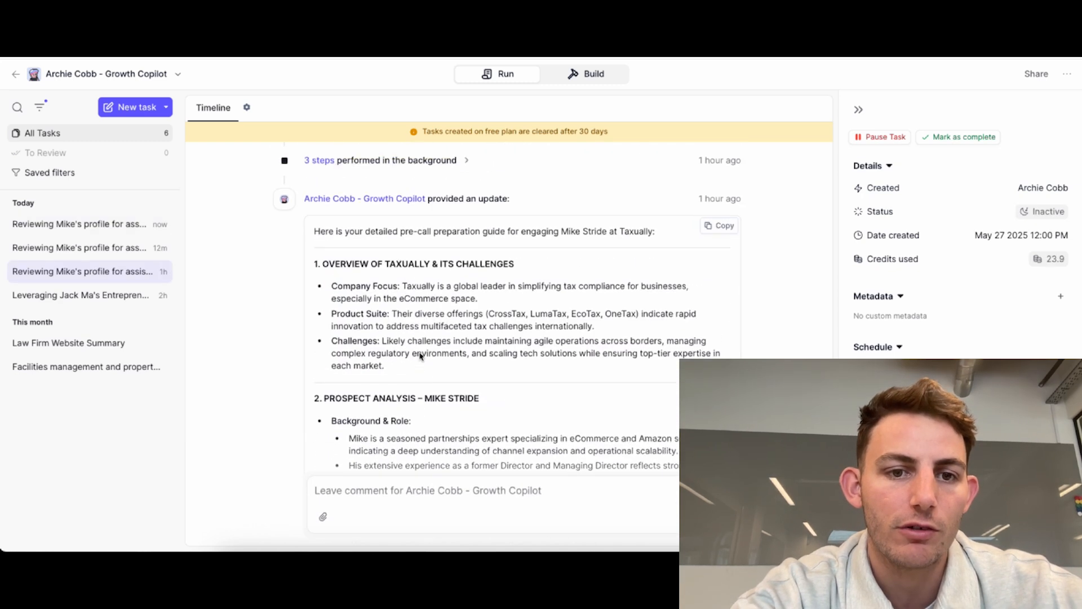
scroll(up, 3)
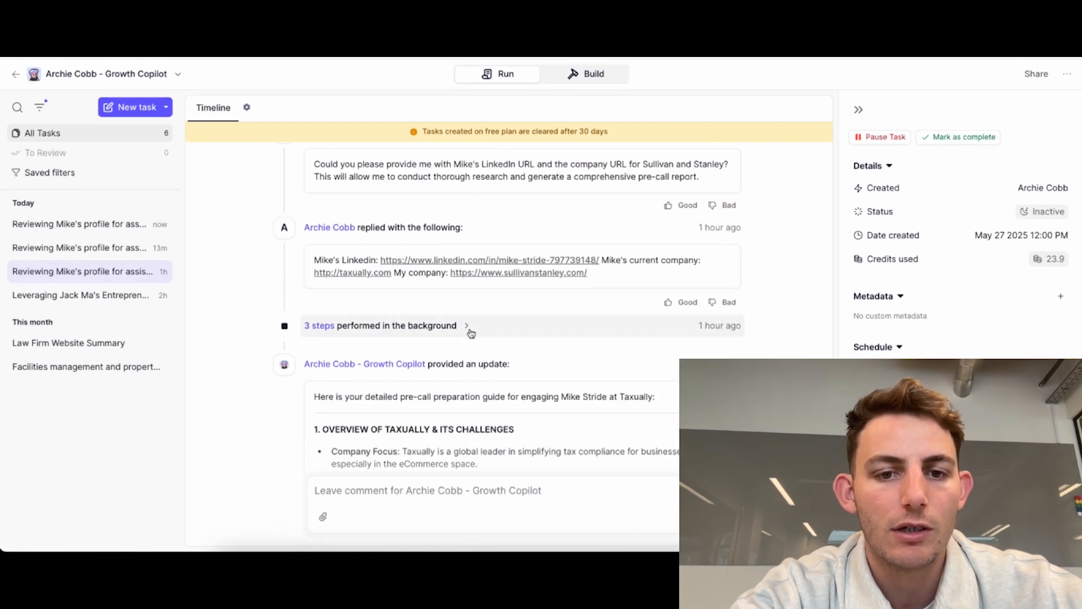
click(465, 325)
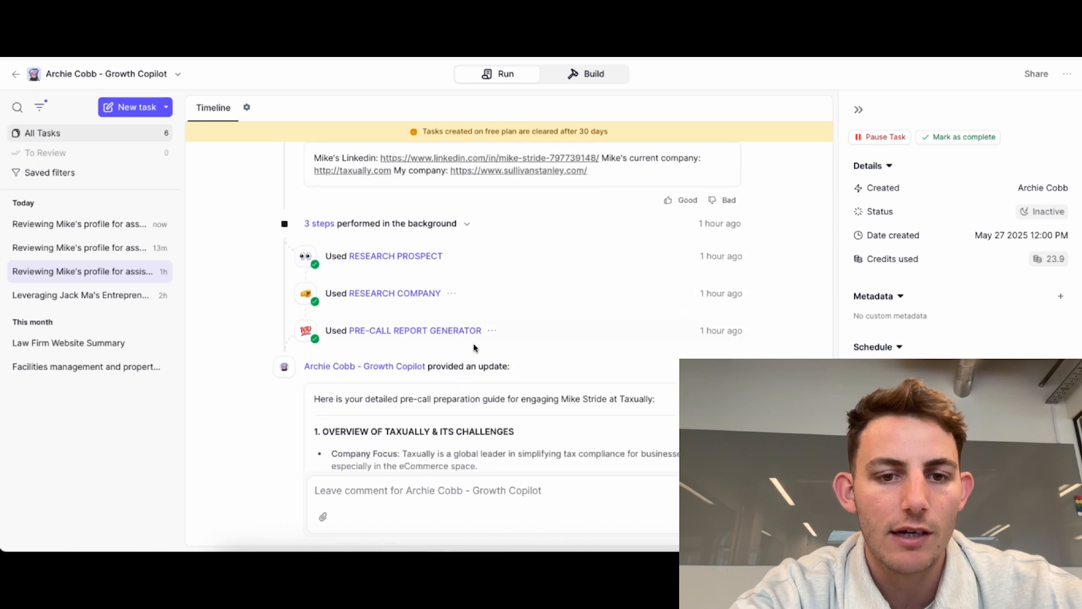
scroll(down, 3)
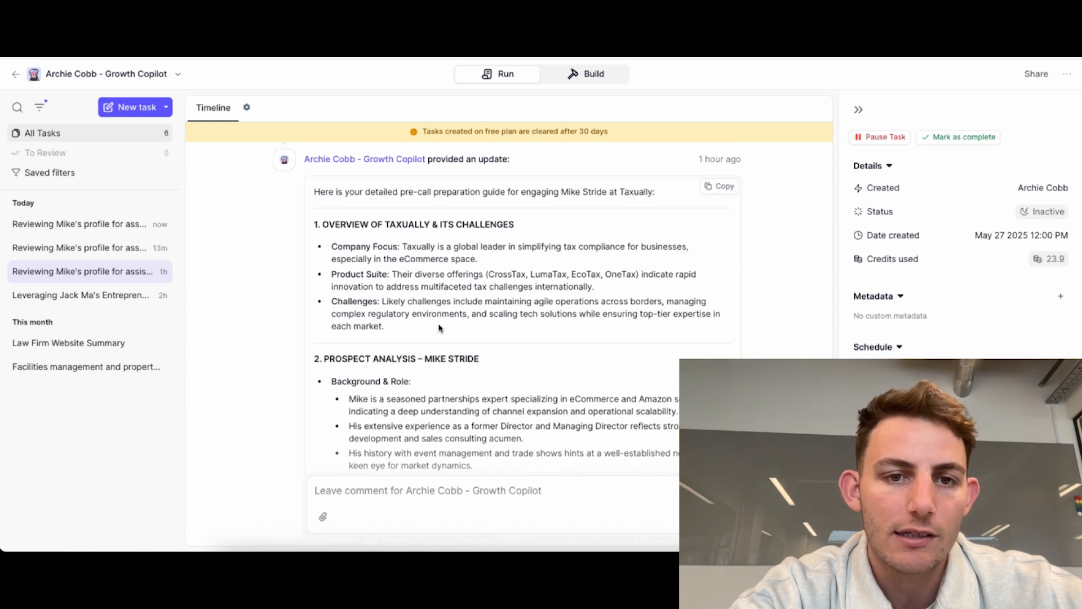
scroll(down, 3)
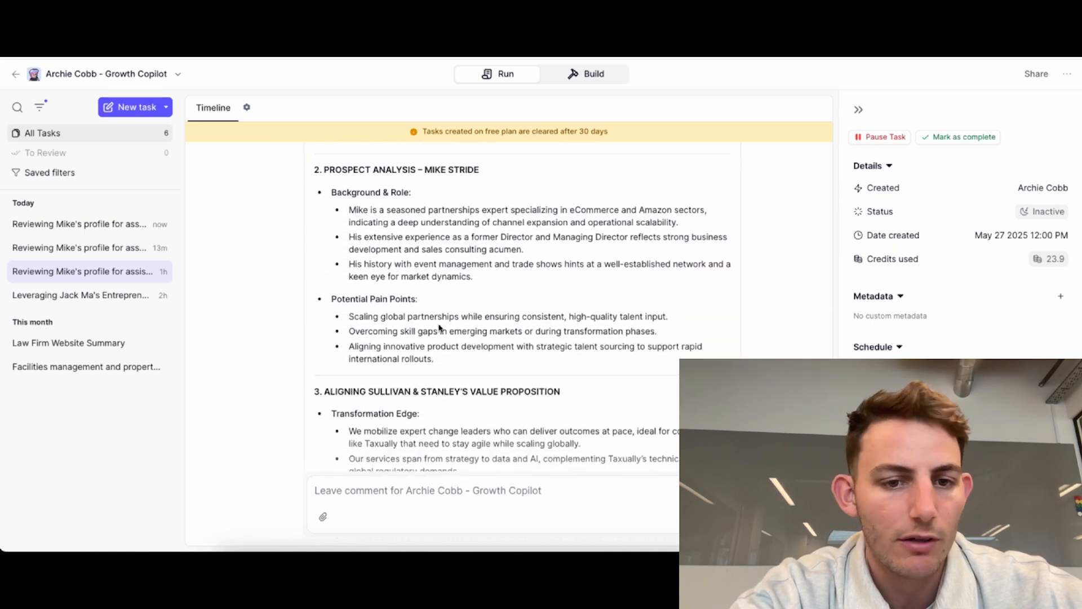
scroll(down, 3)
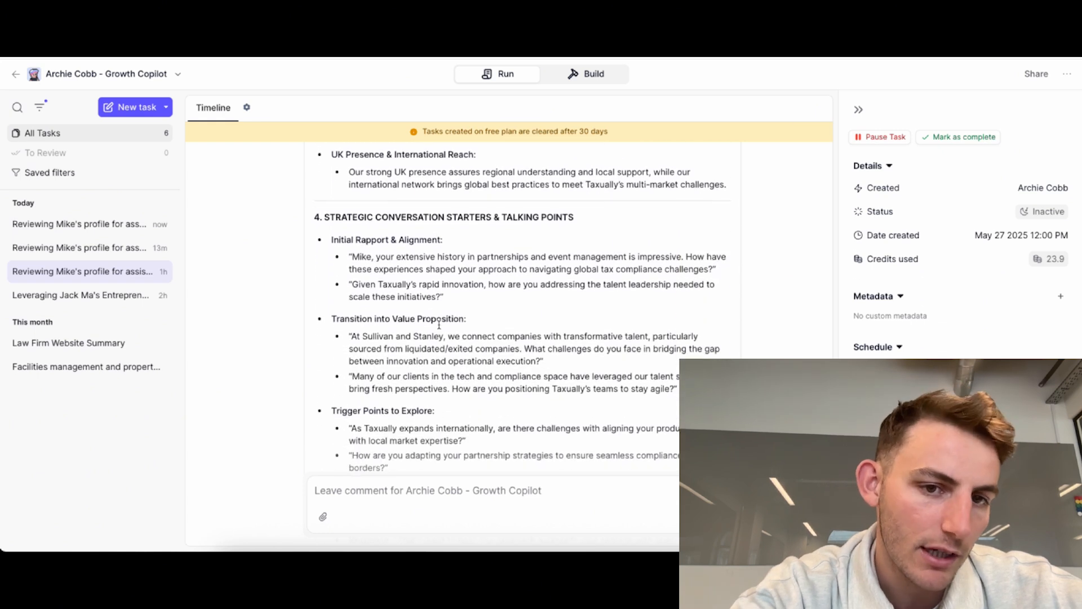
scroll(down, 3)
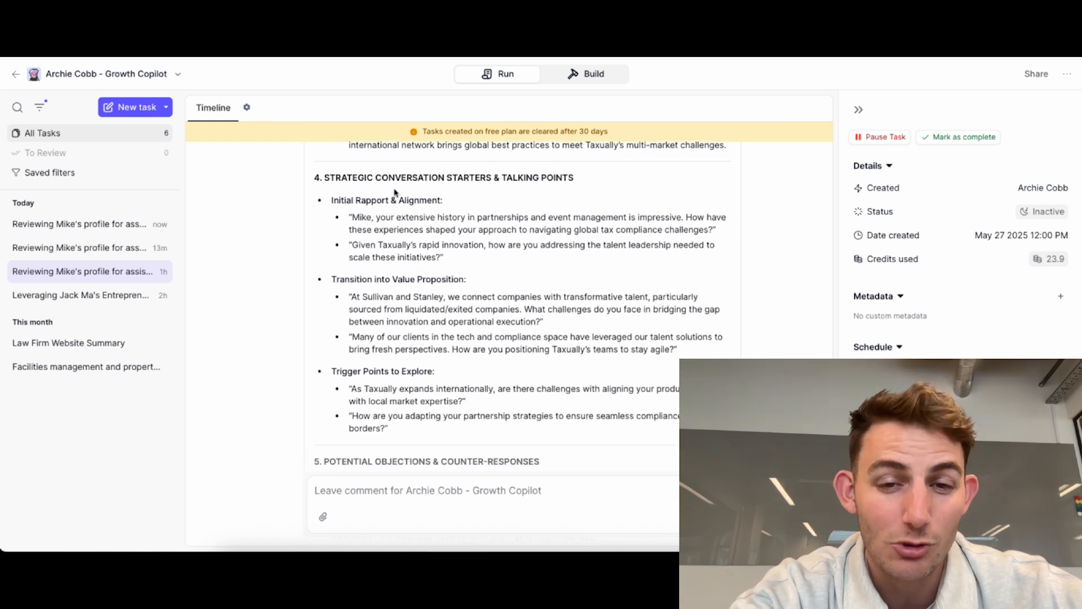
scroll(down, 3)
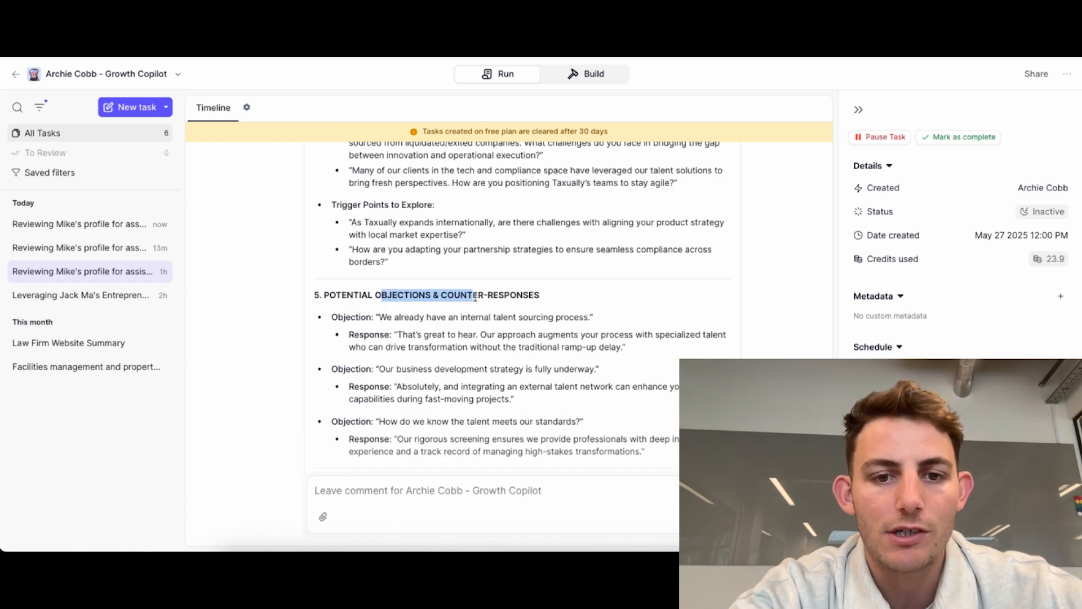
scroll(down, 3)
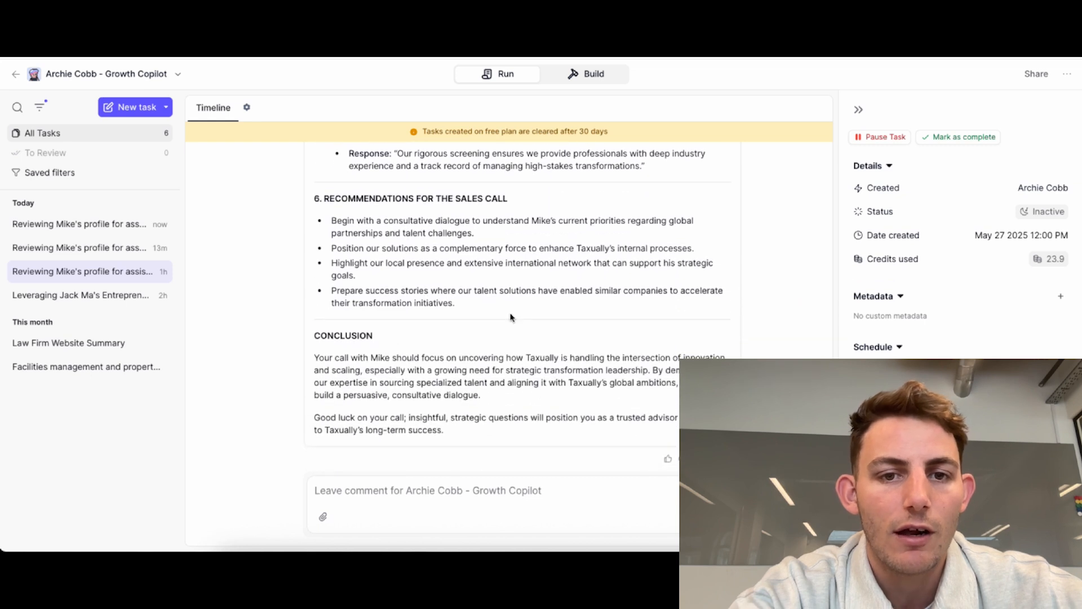